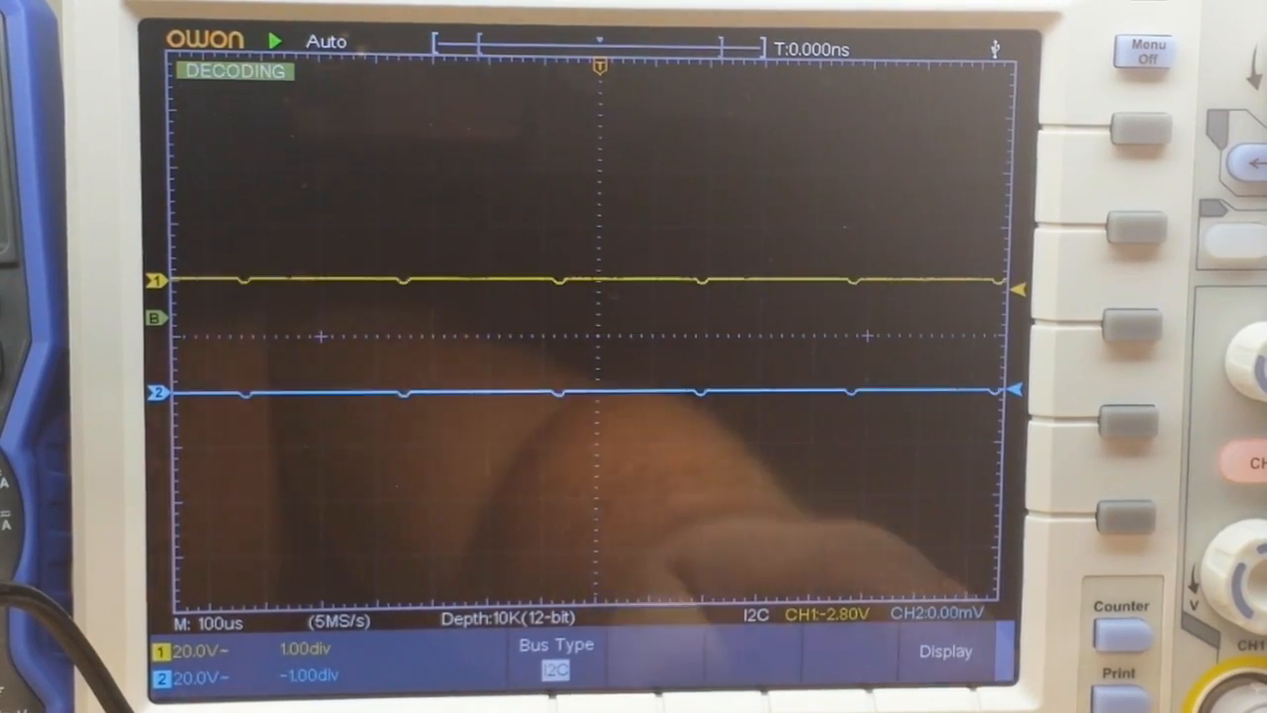
Switch the I2C decode display format to Hex over the triggered clock and data traces
left_click(944, 649)
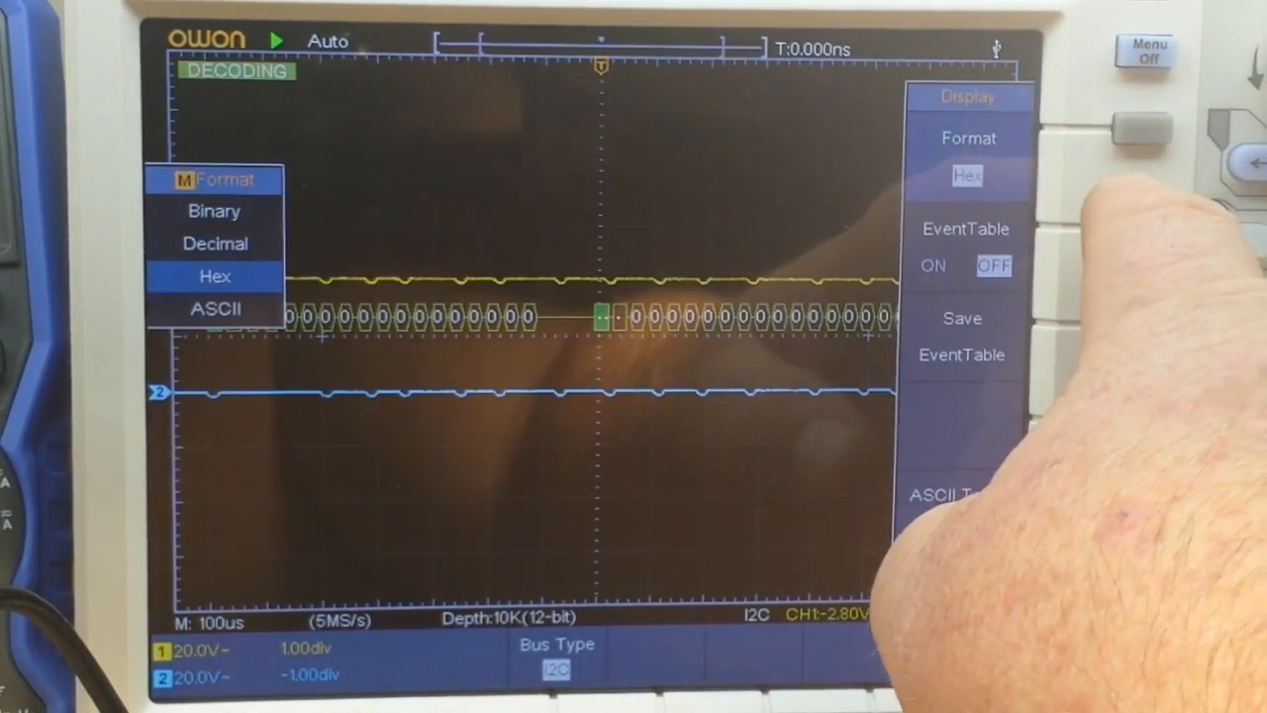
left_click(214, 309)
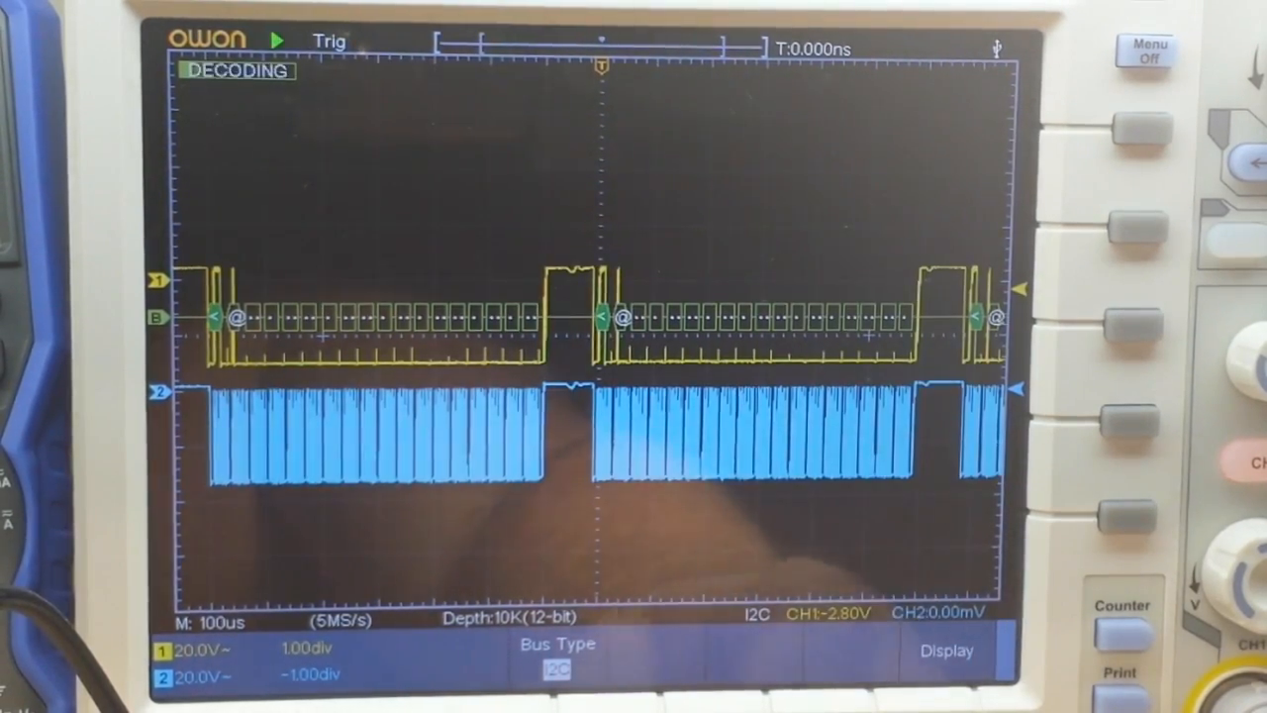
left_click(556, 650)
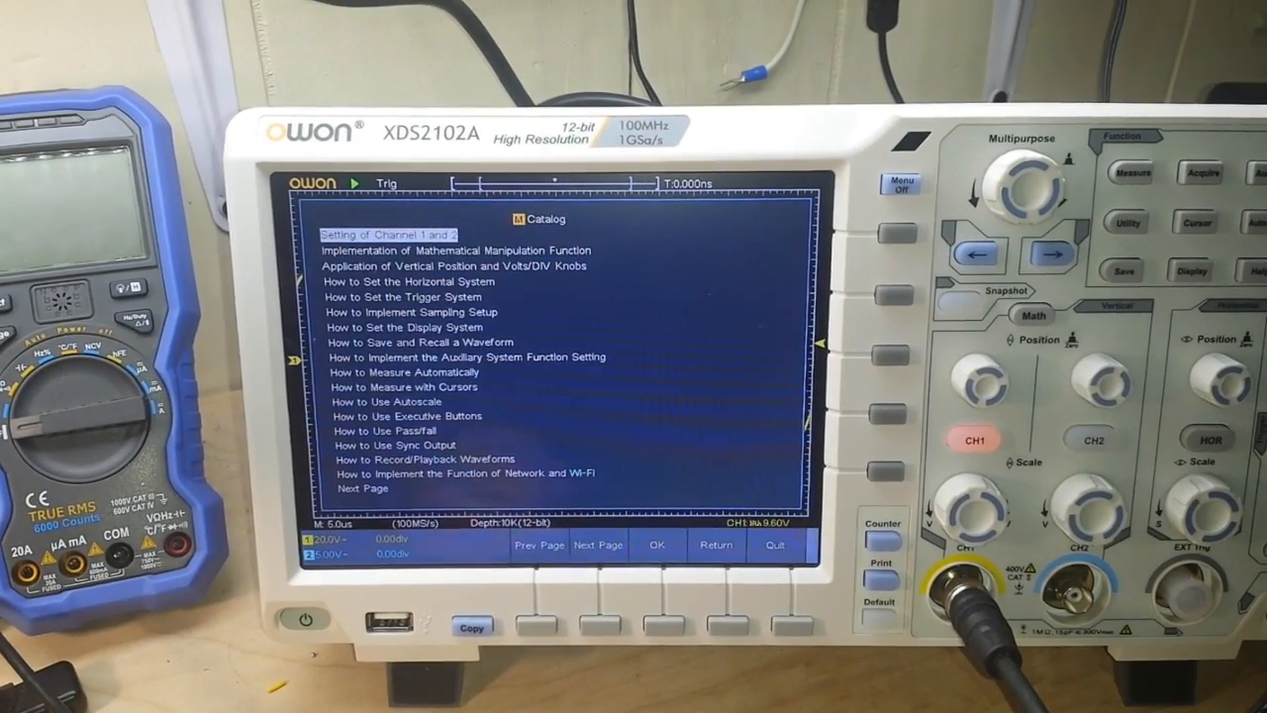
Browse the help topics to the next page, then quit the catalog back to the channel 1 sine wave
left_click(1025, 178)
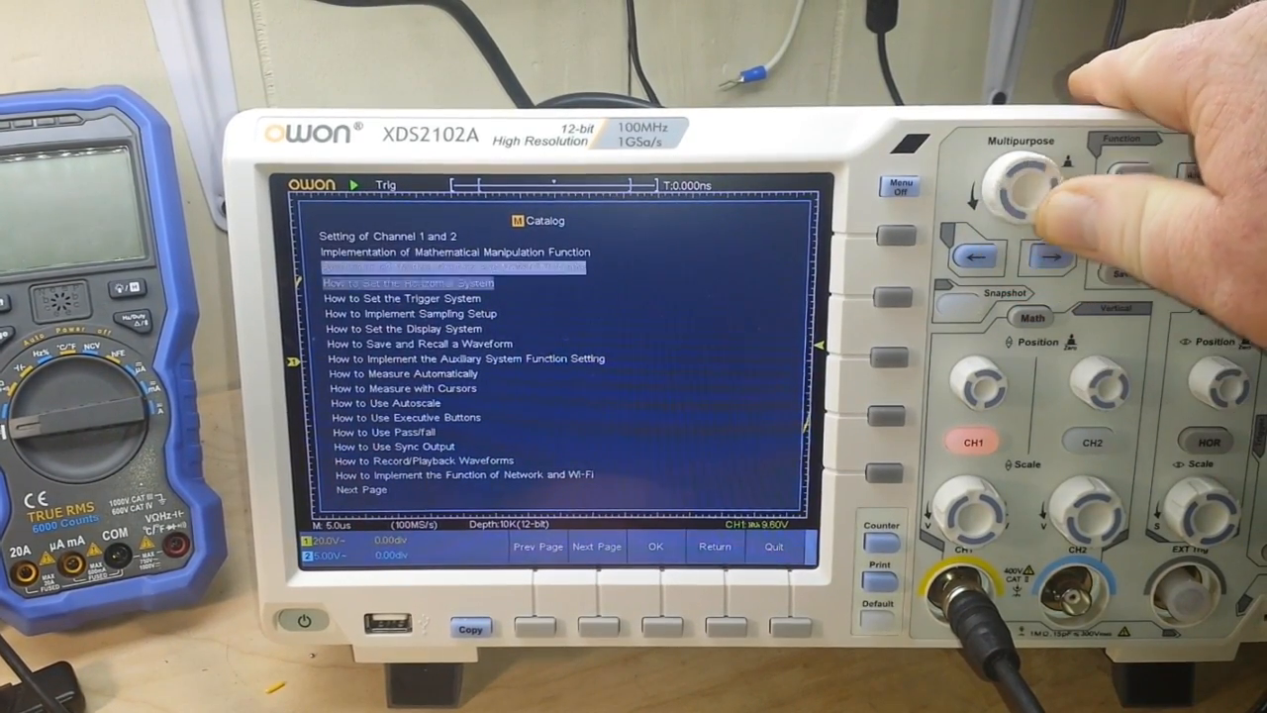
left_click(1022, 194)
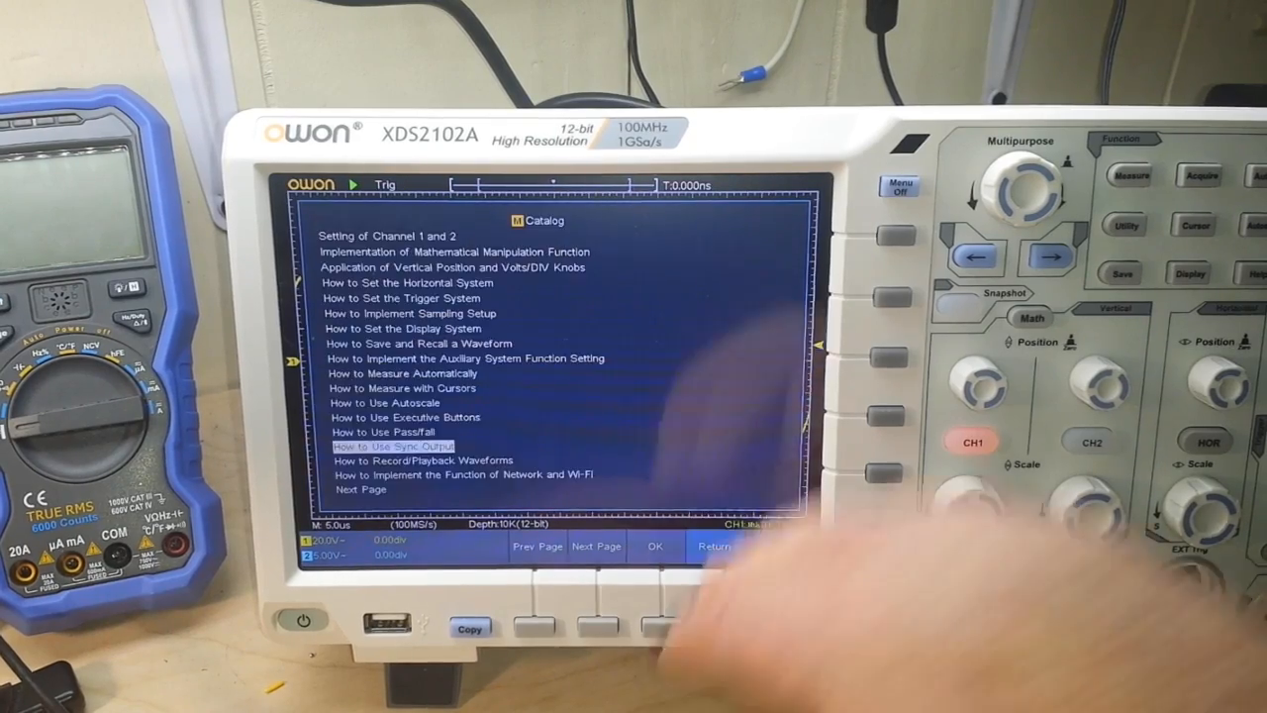
left_click(1021, 183)
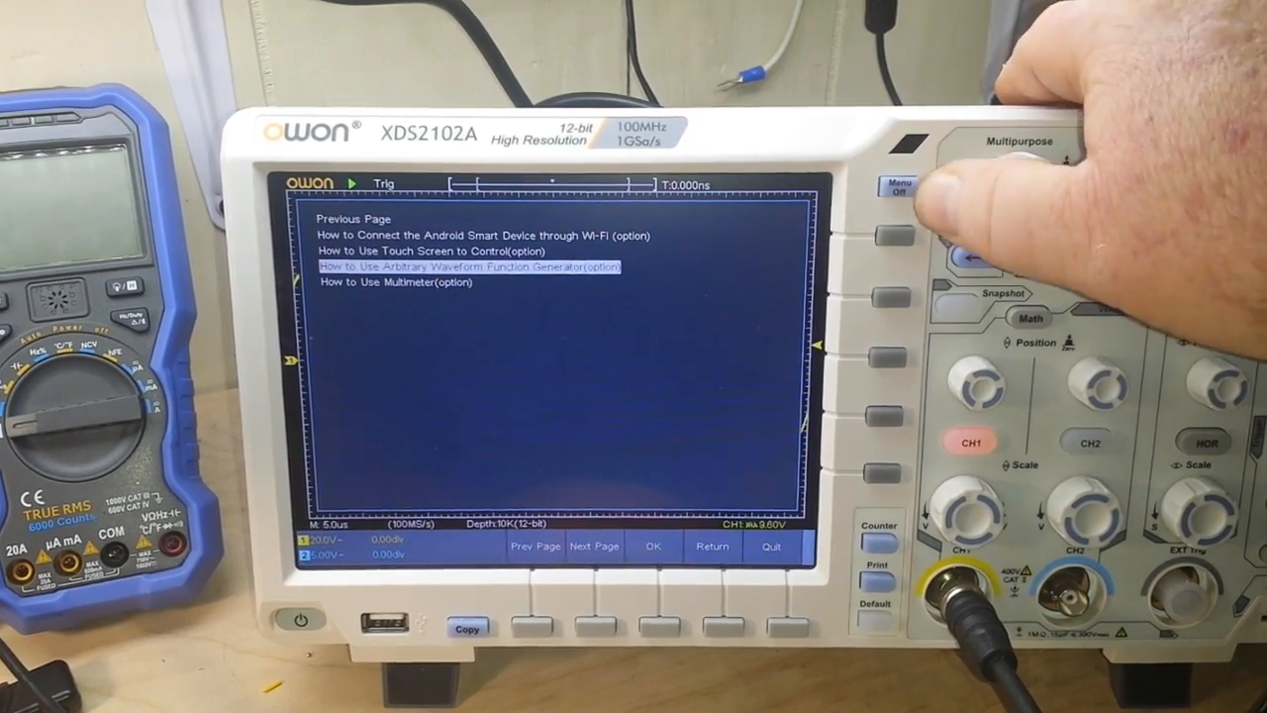
left_click(896, 186)
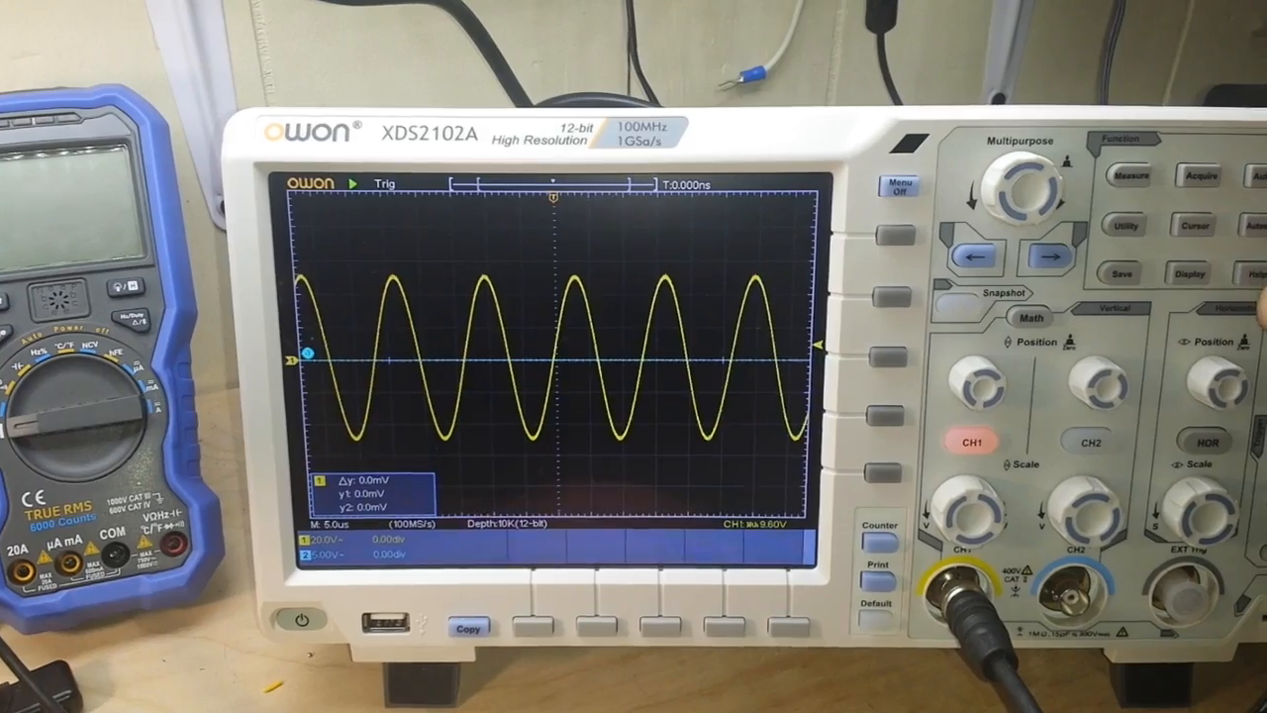